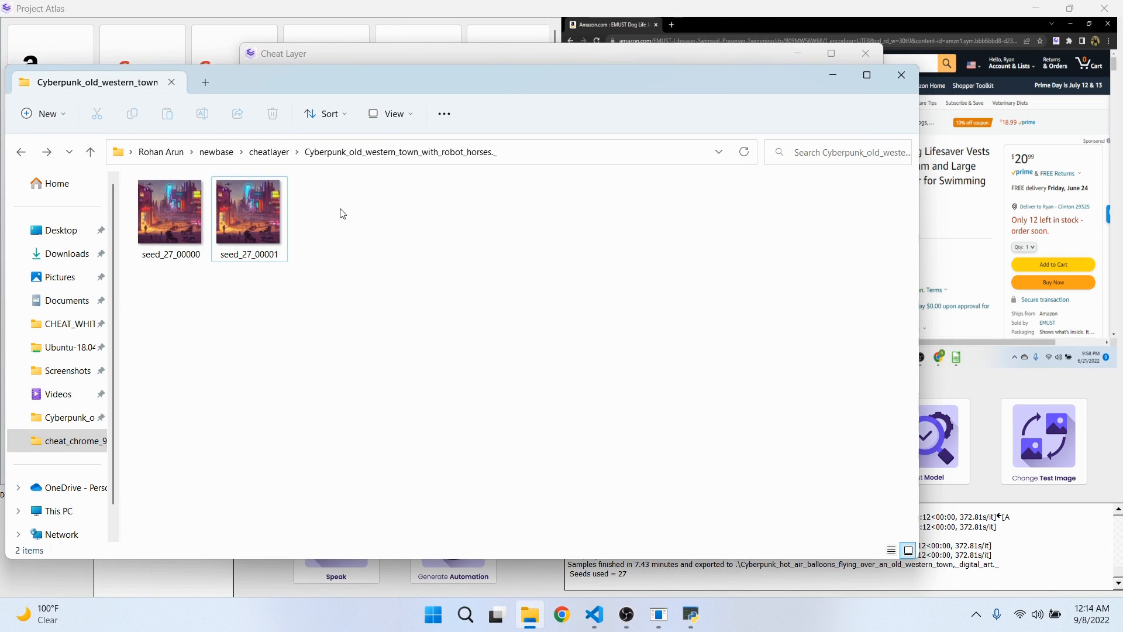
- View the second generated image seed_27_00001 from the Cyberpunk_old_western_town folder
{"action": "left_click", "coordinate": [248, 212]}
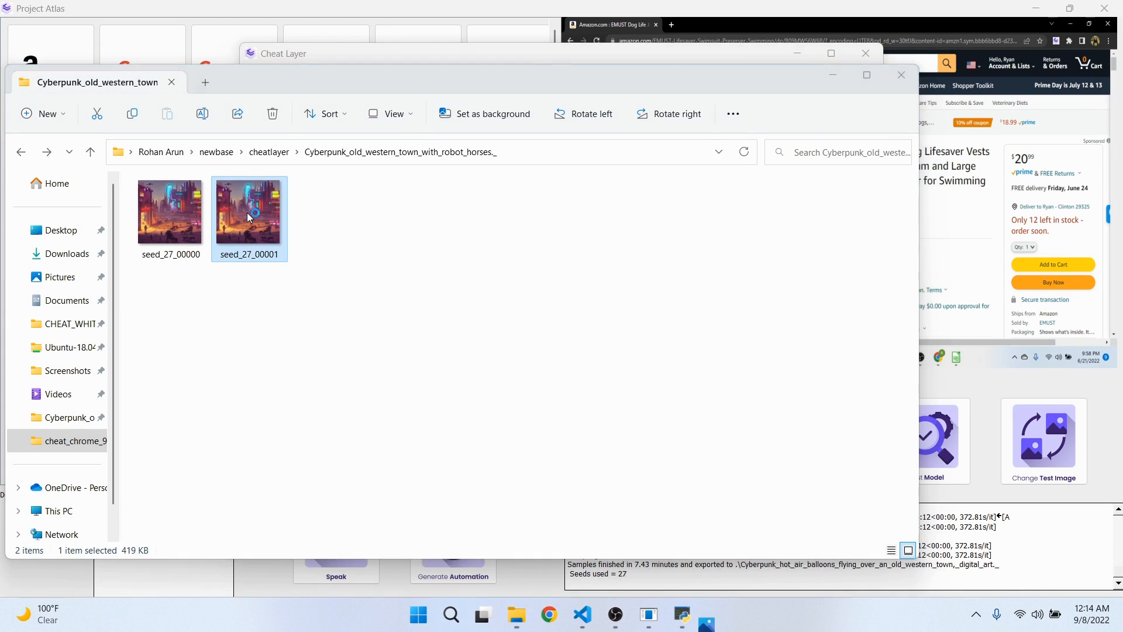
{"action": "double_click", "coordinate": [248, 209]}
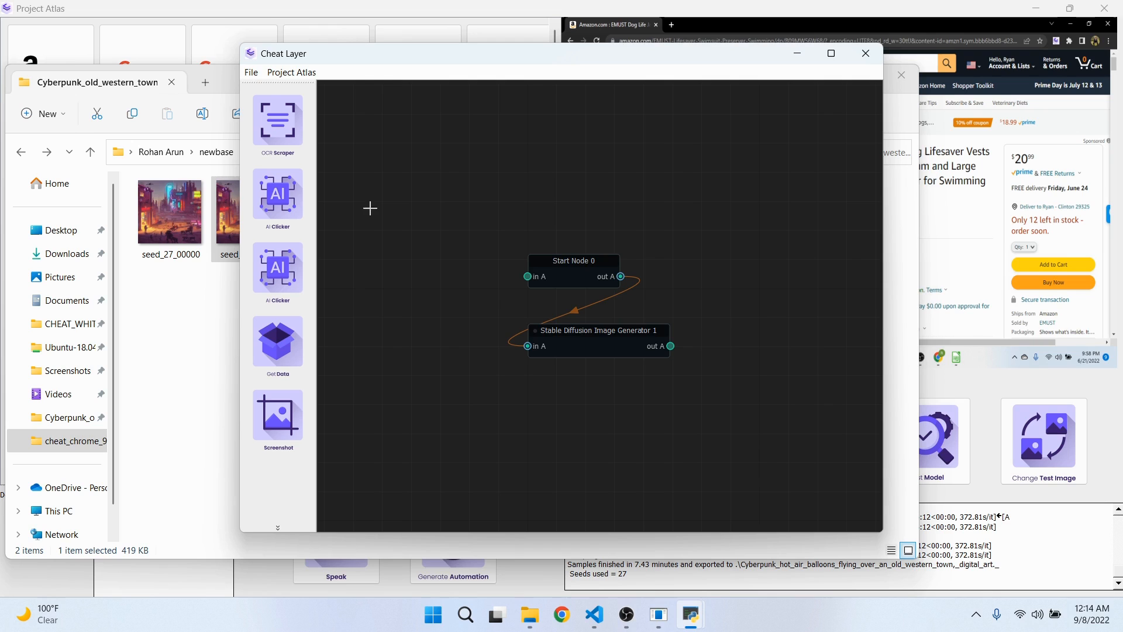
- Set the Stable Diffusion node's prompt to 'Cyberpunk hot air balloons flying over an old western town'
{"action": "double_click", "coordinate": [598, 330]}
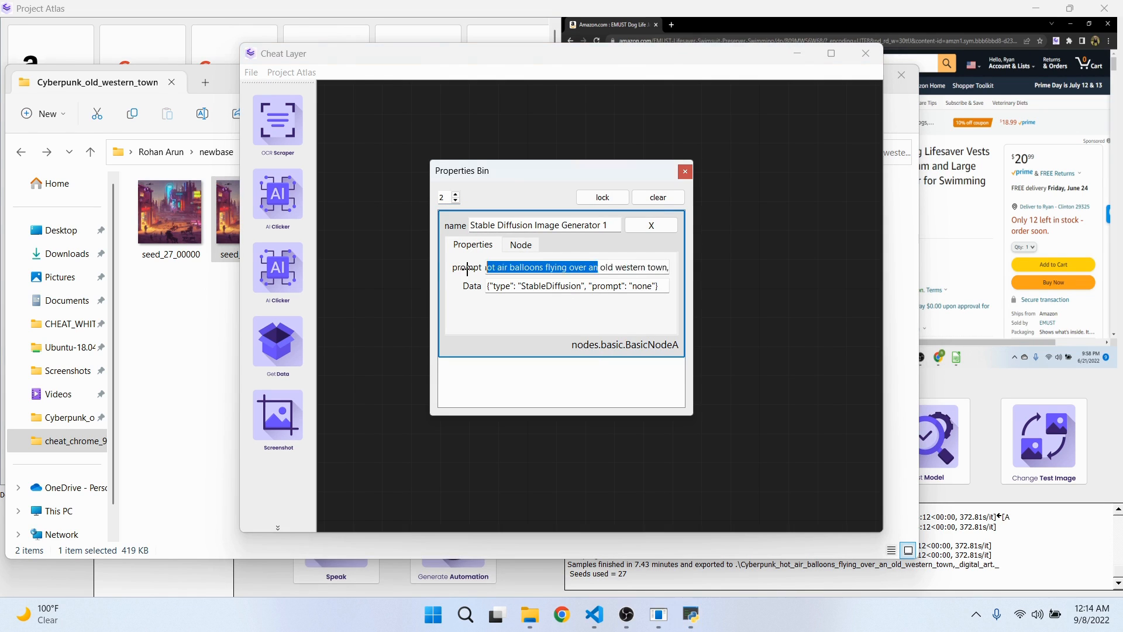
{"action": "type", "text": "Cyberpunk hot air balloons flying over an old western town"}
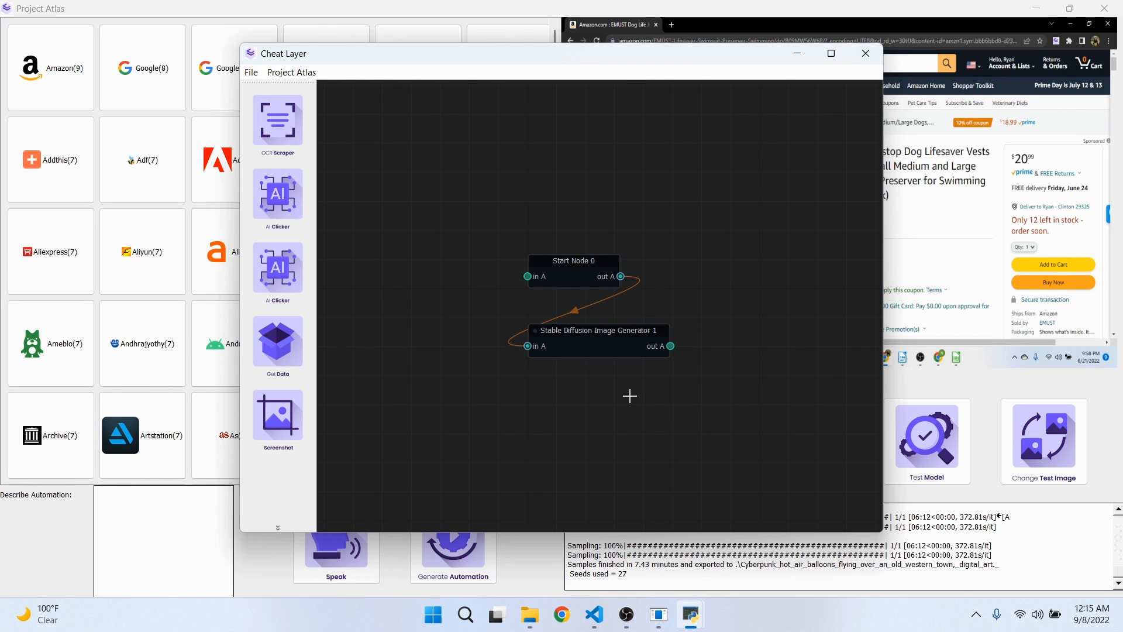
- Reopen the Stable Diffusion Image Generator 1 node's Properties Bin to check the prompt
{"action": "left_click", "coordinate": [598, 331]}
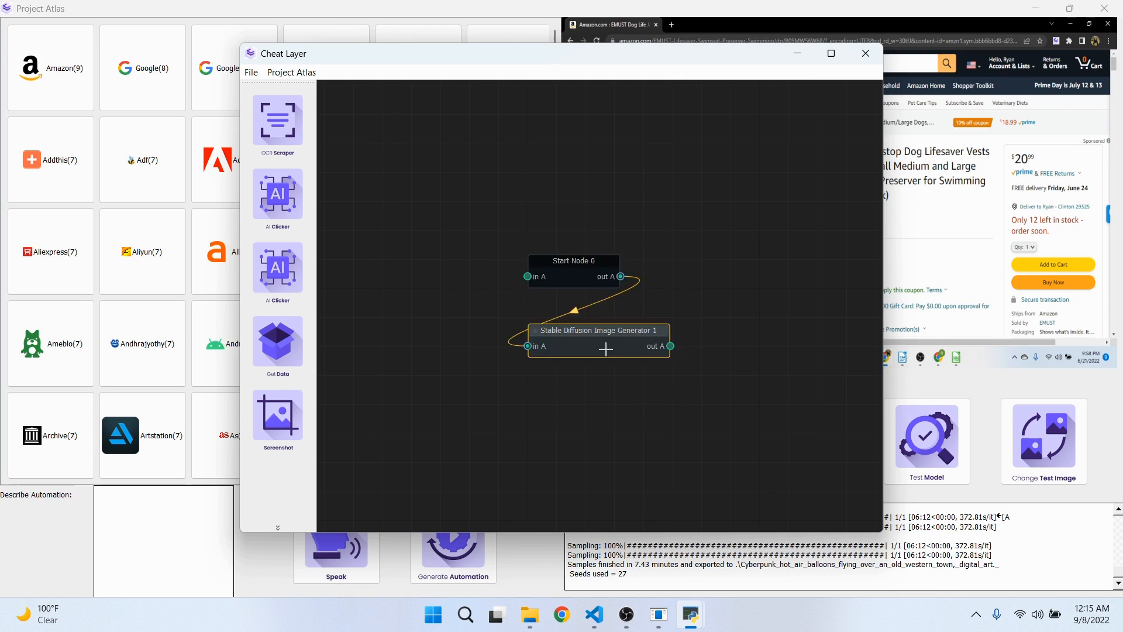
{"action": "double_click", "coordinate": [598, 346]}
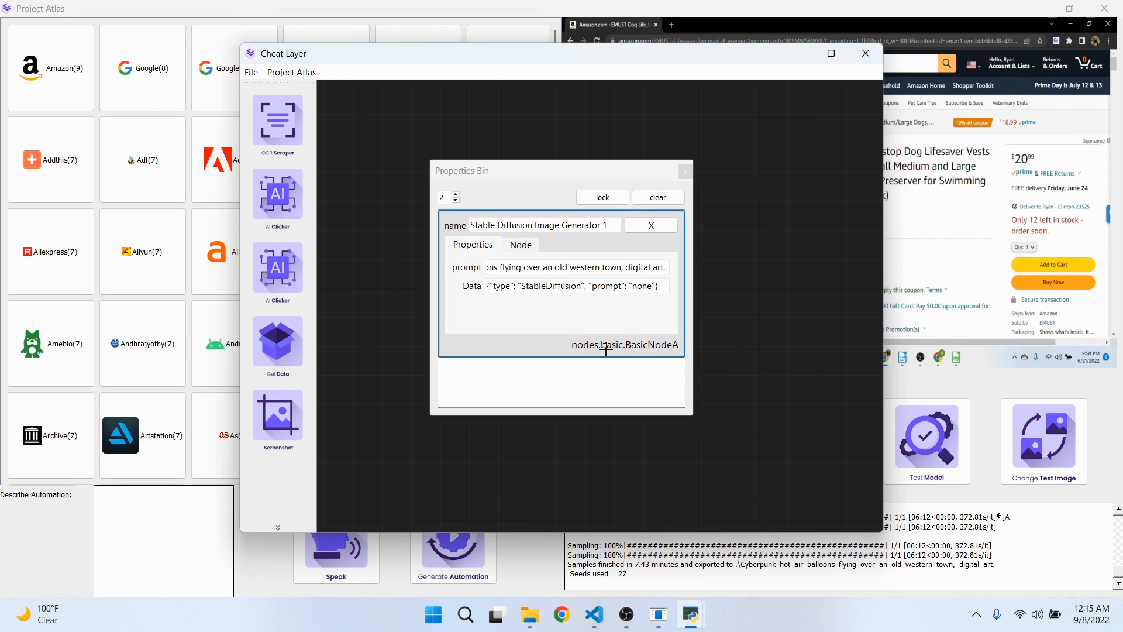